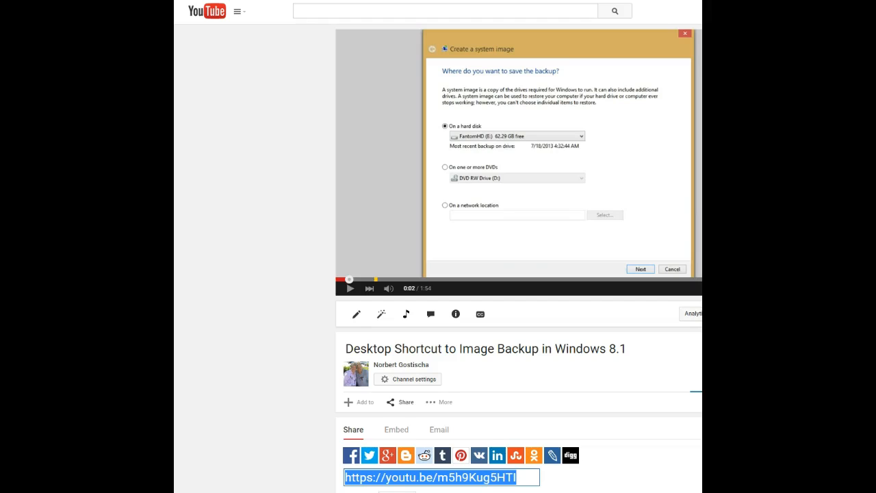
{"action": "mouse_move", "coordinate": [492, 62]}
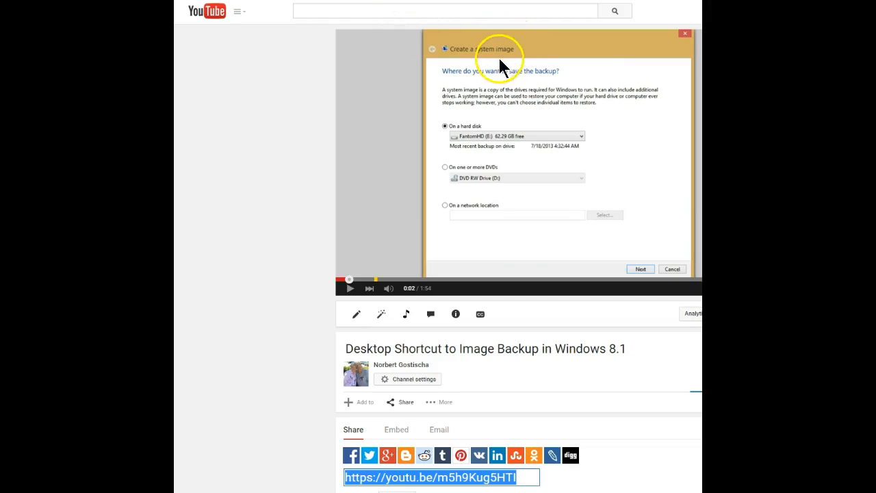
{"action": "mouse_move", "coordinate": [537, 54]}
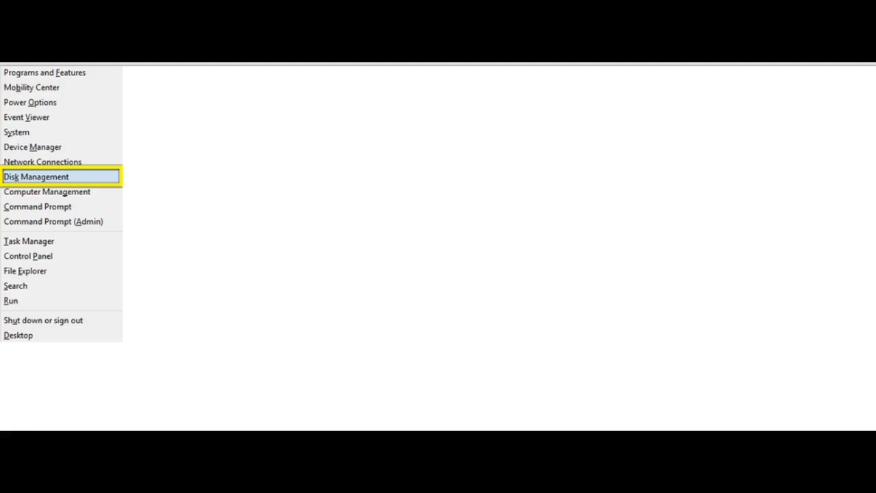
{"action": "mouse_move", "coordinate": [43, 77]}
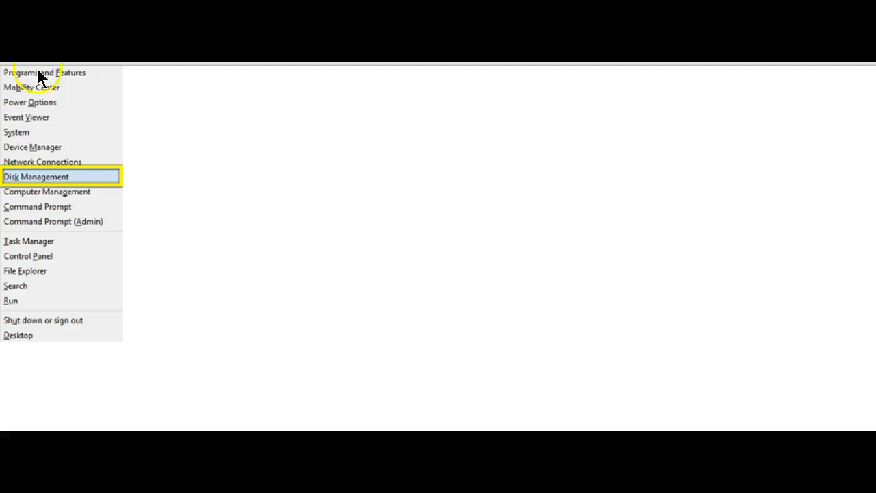
Launch Disk Management from the Windows 8.1 power-user menu
{"action": "left_click", "coordinate": [36, 177]}
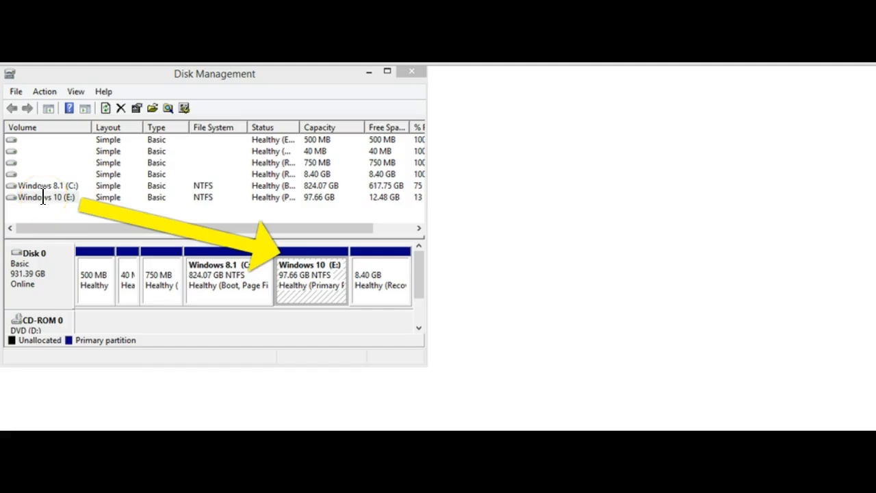
Delete the 97.66 GB Windows 10 (E:) volume and accept the erase warning
{"action": "right_click", "coordinate": [312, 287]}
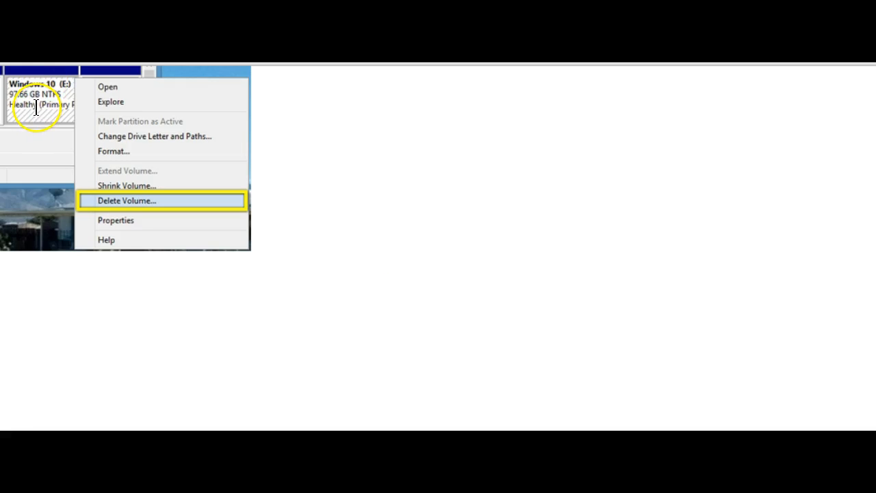
{"action": "mouse_move", "coordinate": [118, 219]}
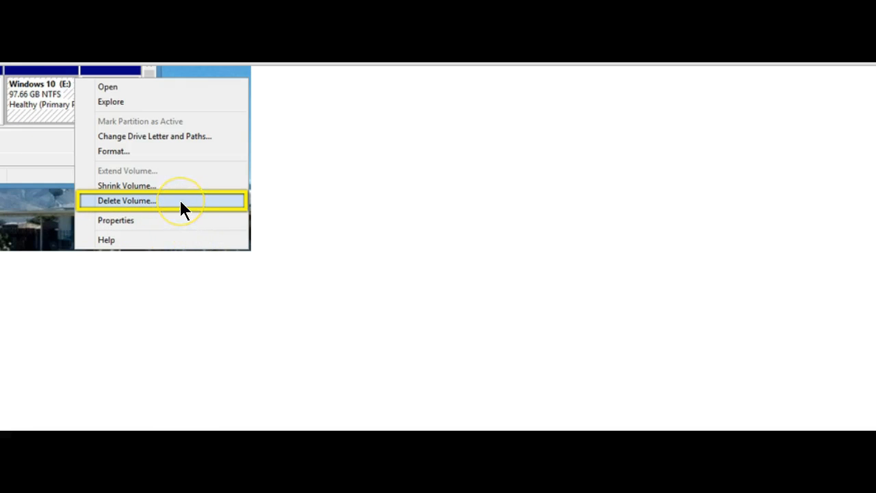
{"action": "left_click", "coordinate": [127, 201]}
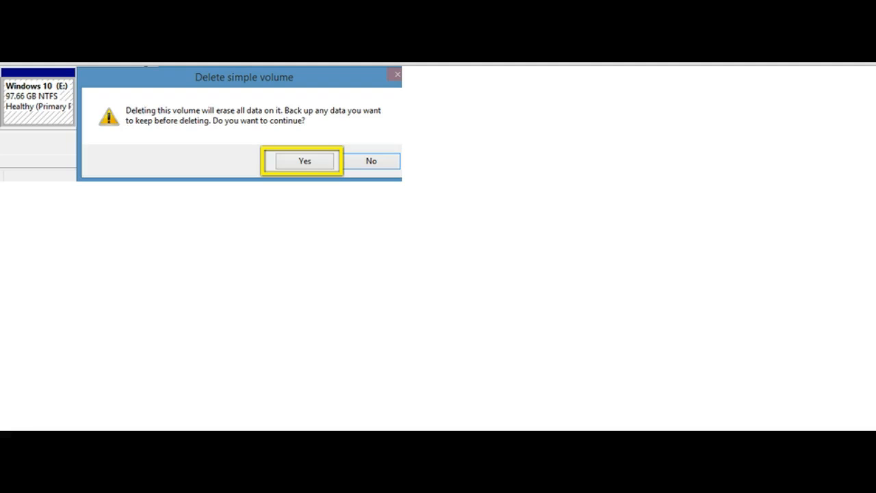
{"action": "left_click", "coordinate": [304, 161]}
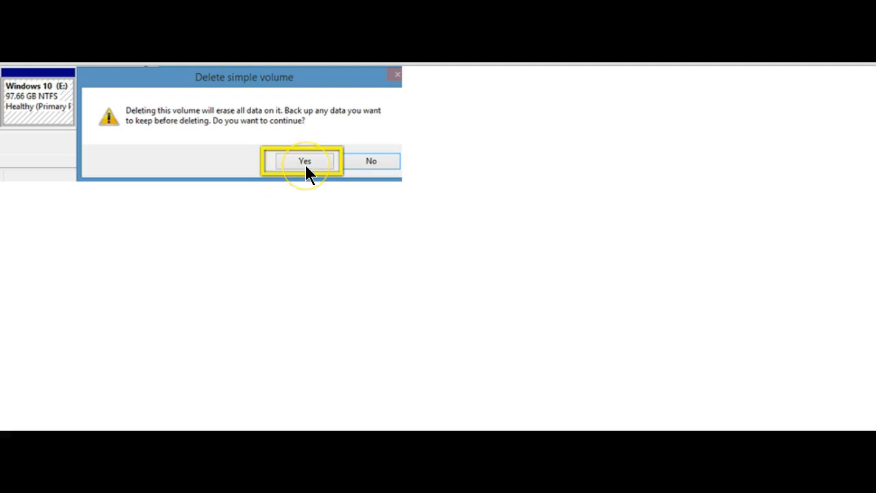
{"action": "left_click", "coordinate": [305, 161]}
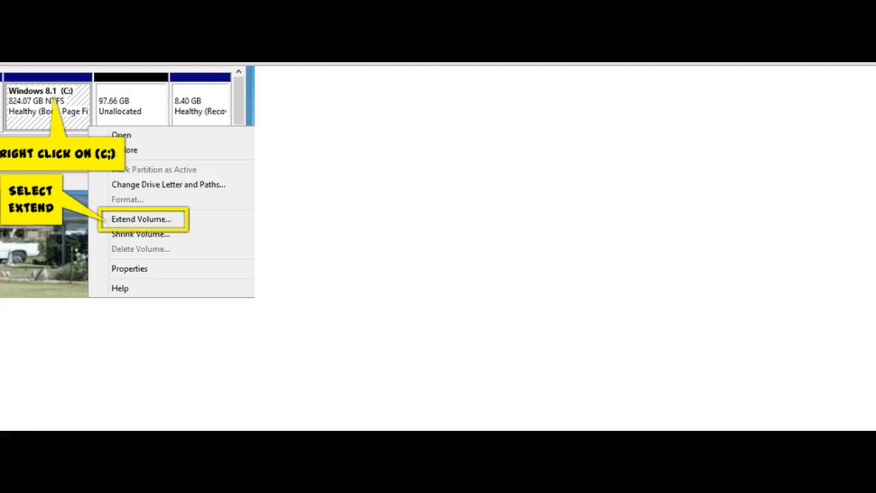
Extend C: with all 99999 MB of unallocated space, growing it to 921.72 GB
{"action": "left_click", "coordinate": [141, 219]}
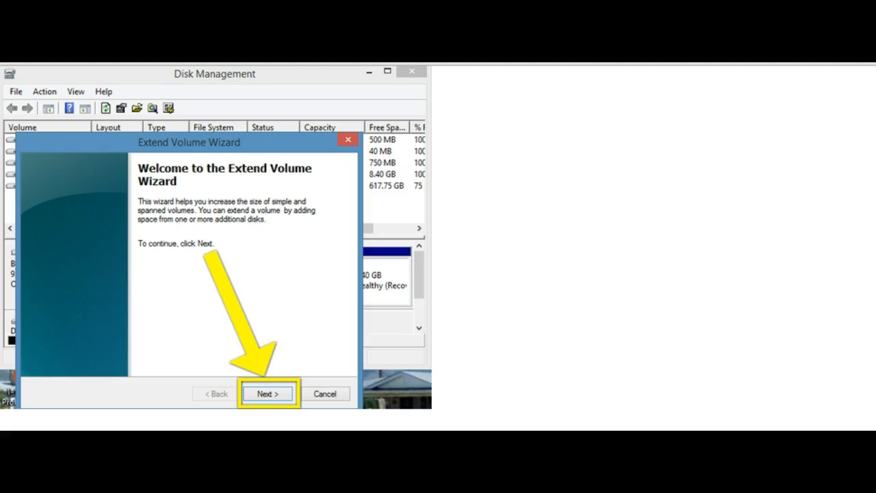
{"action": "left_click", "coordinate": [266, 393]}
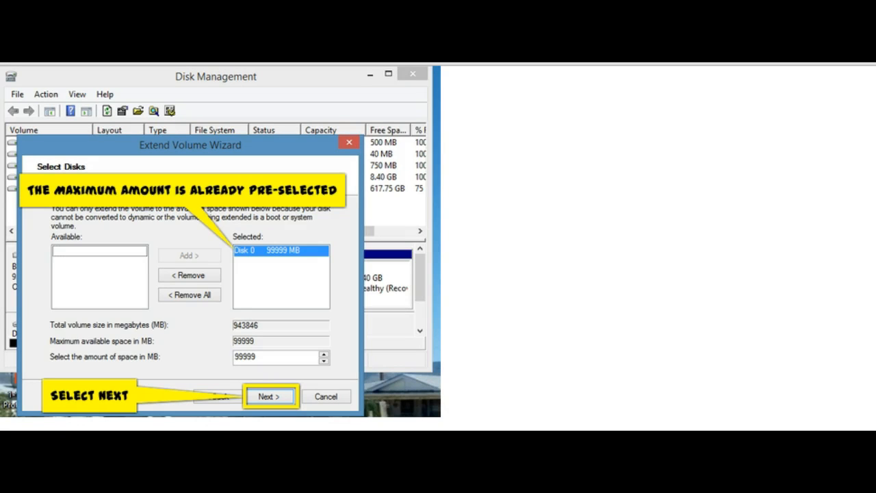
{"action": "left_click", "coordinate": [269, 395]}
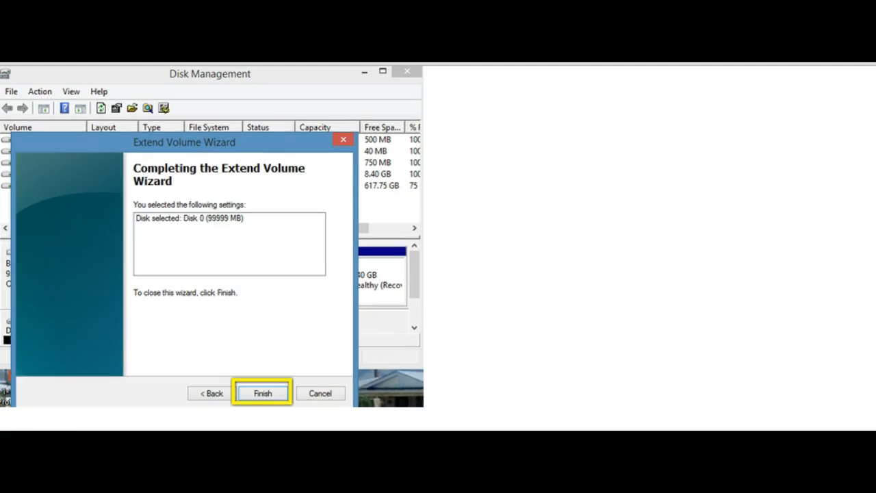
{"action": "left_click", "coordinate": [262, 392]}
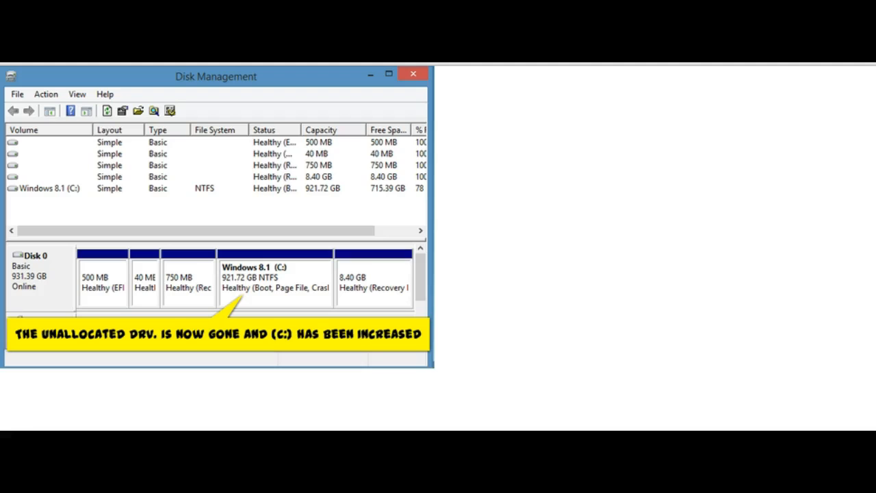
{"action": "mouse_move", "coordinate": [714, 140]}
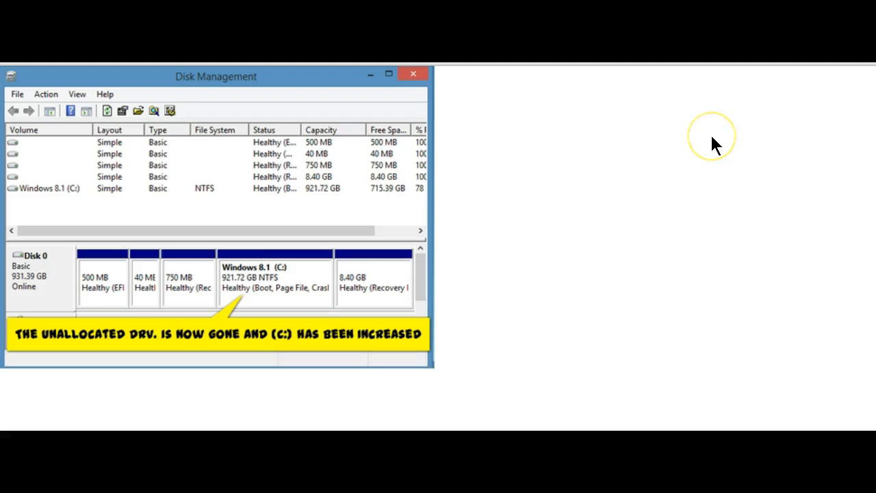